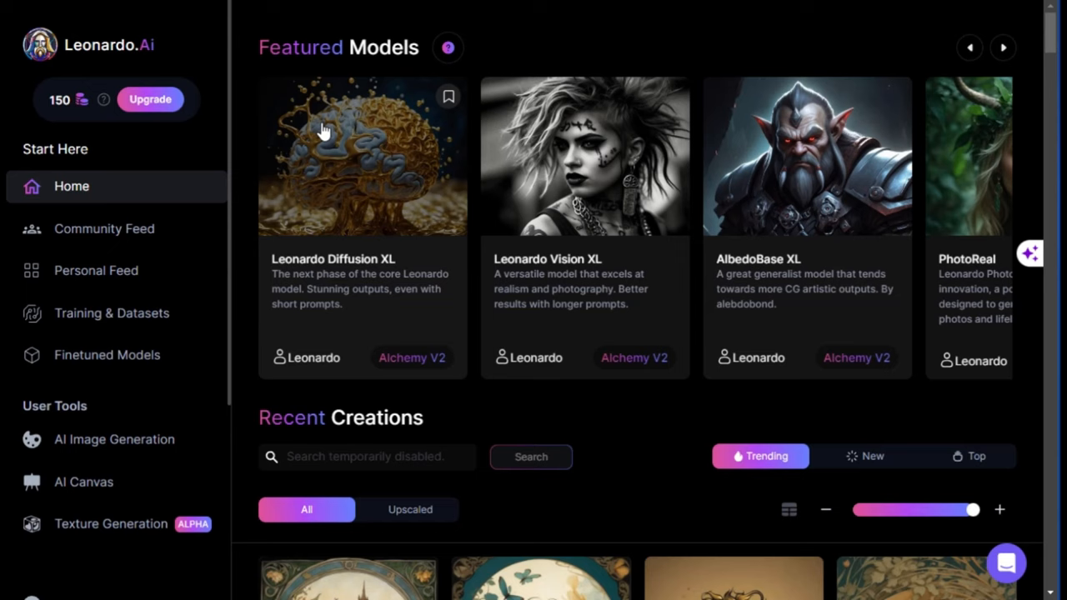
- Page the Featured Models row forward to reach RPG v5, Absolute Reality v1.6 and Leonardo Diffusion
left_click(1003, 46)
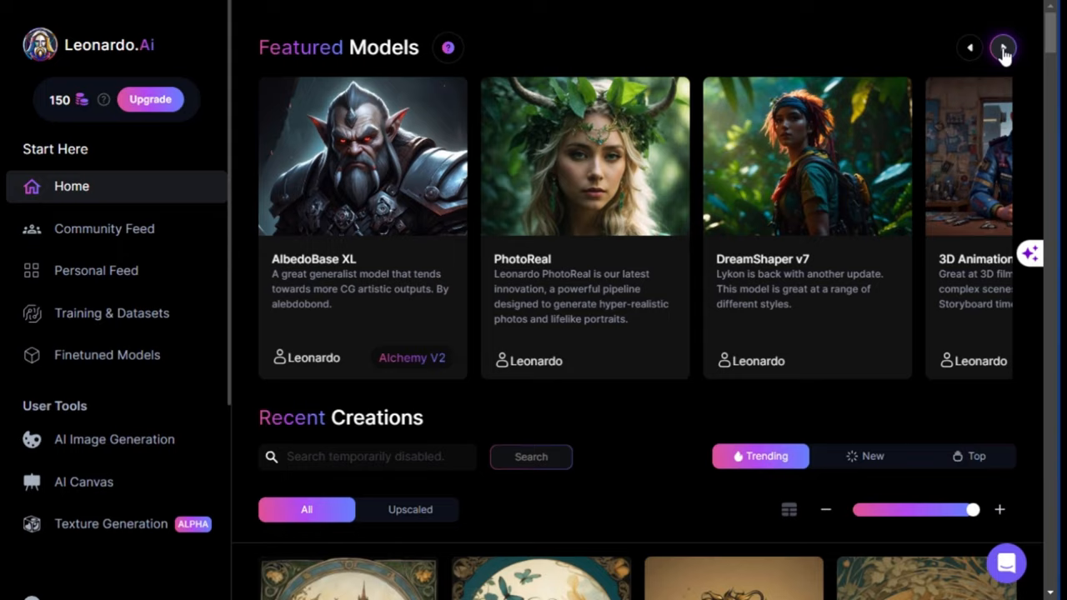
left_click(1003, 47)
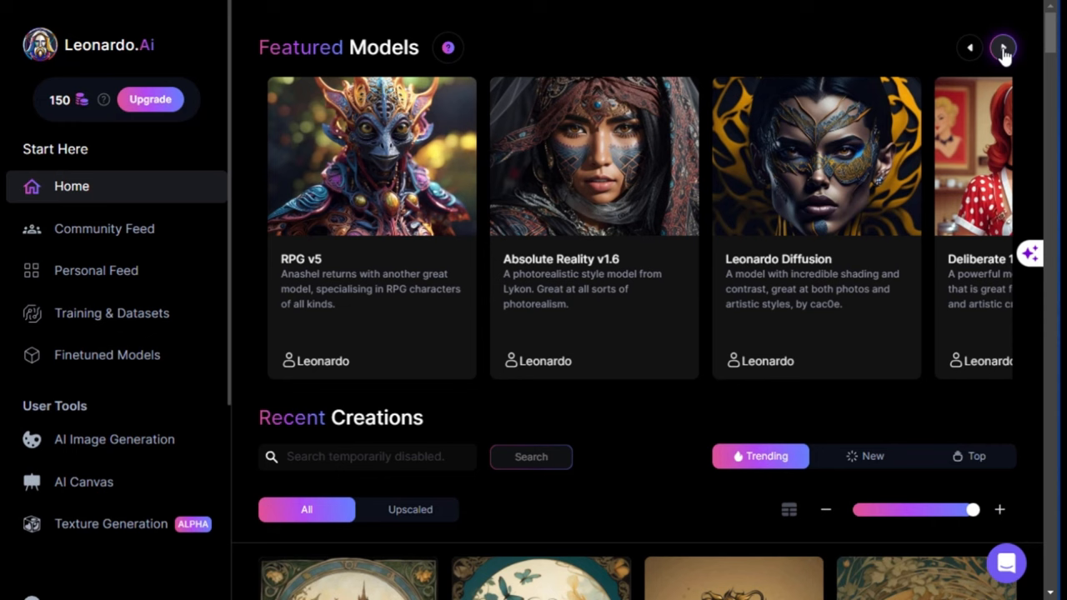
left_click(594, 156)
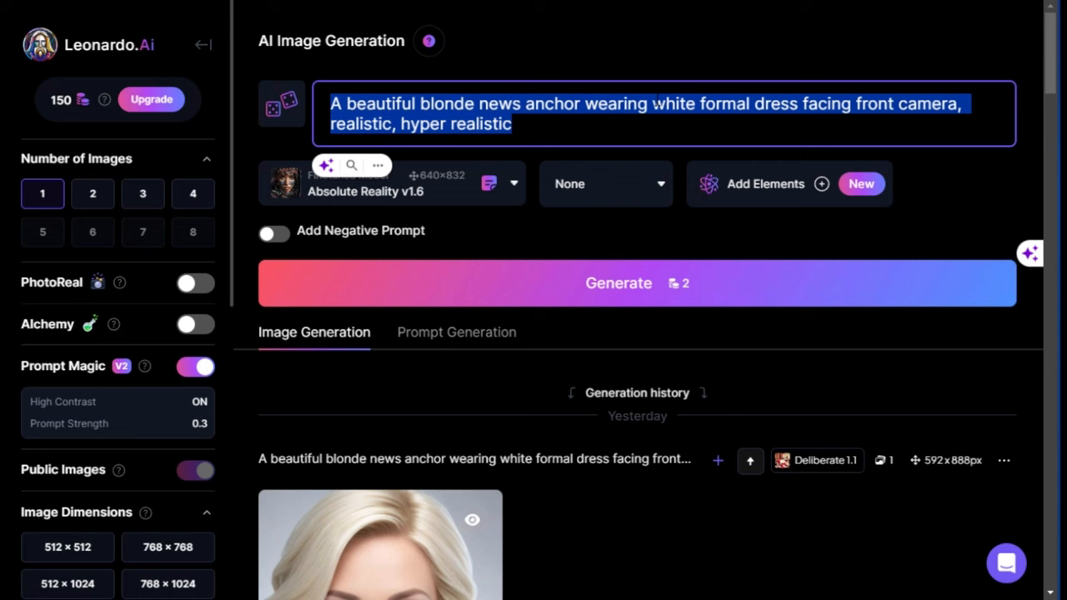
- Scroll below the Absolute Reality v1.6 blonde anchor prompt and switch to Prompt Generation
scroll("down", 3)
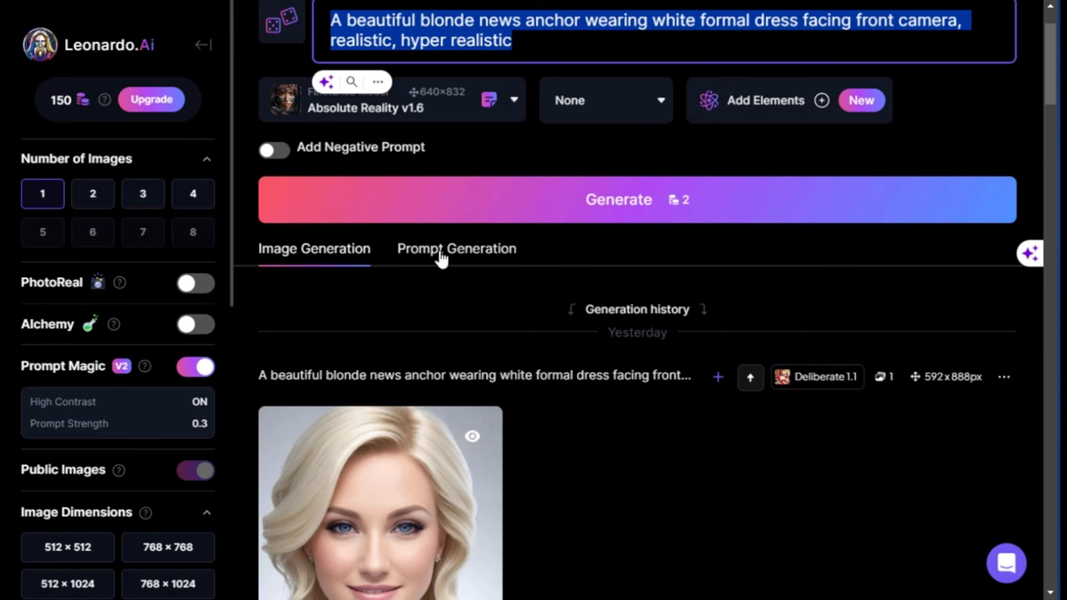
left_click(456, 248)
type("A beautiful Blonde woman")
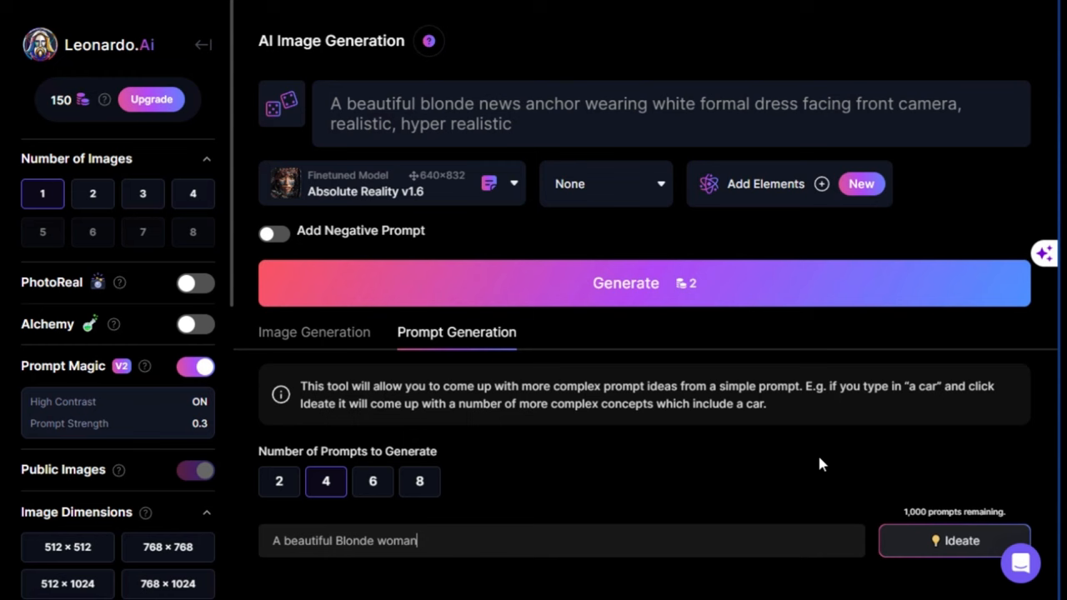
- Ideate four prompts from 'A beautiful Blonde woman' and generate an image from prompt 1
left_click(954, 541)
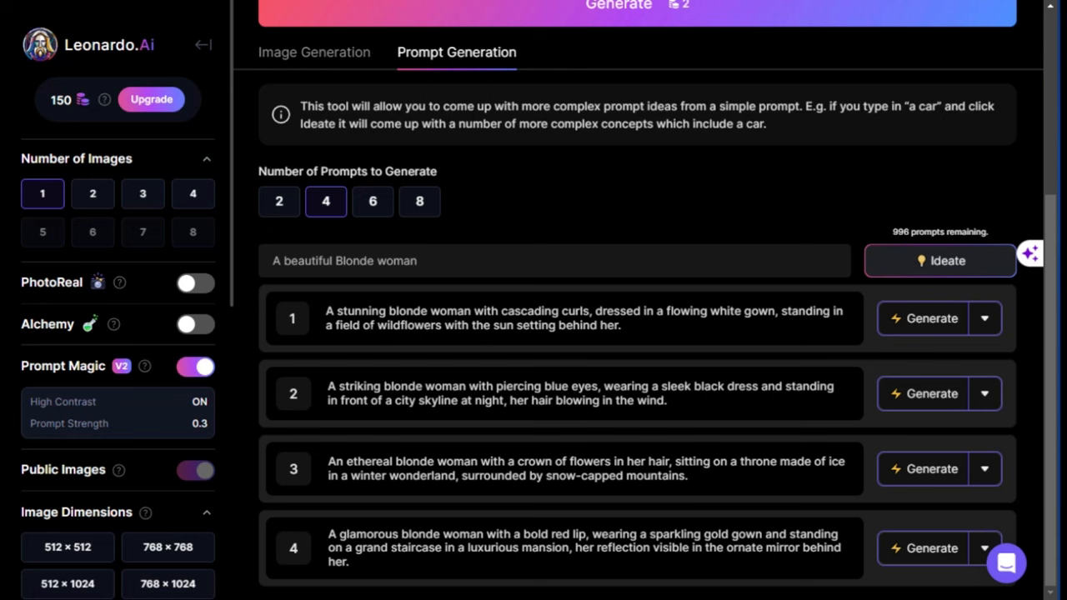
left_click(922, 318)
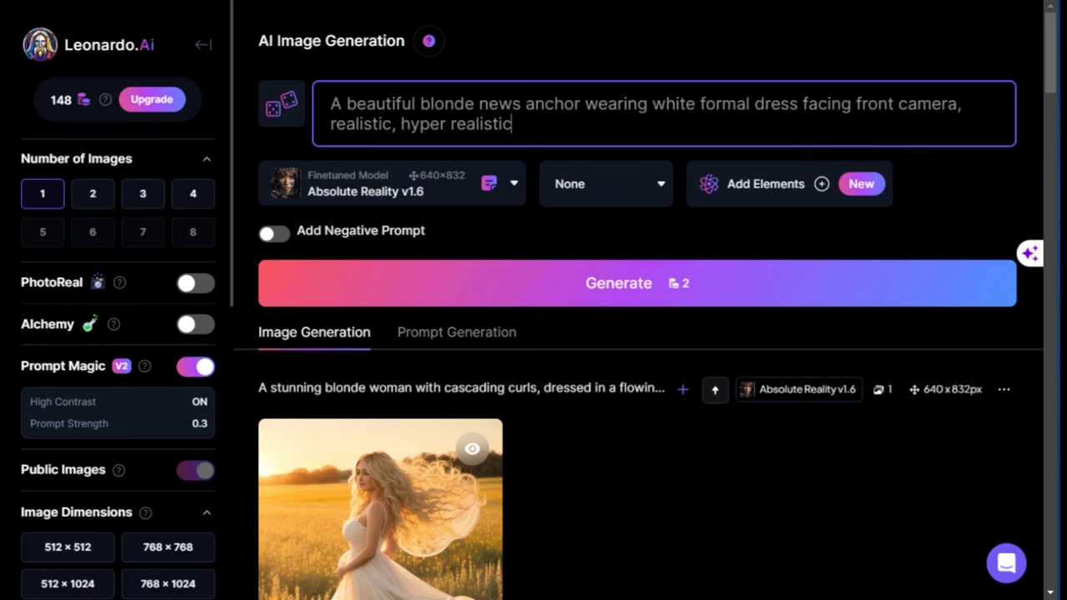
left_click(619, 282)
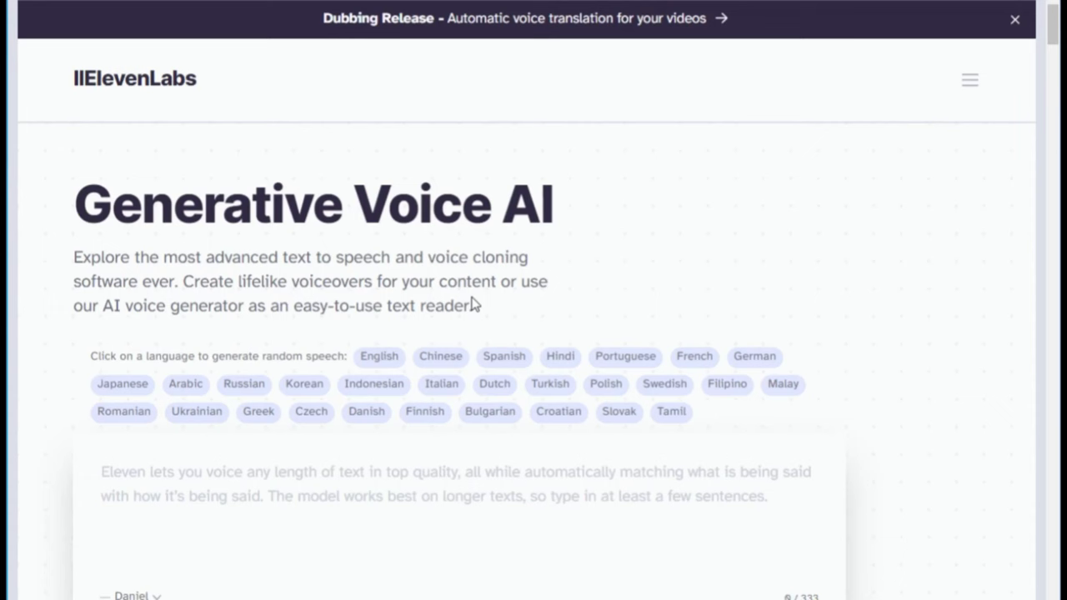
- Scroll to the ElevenLabs text-to-speech demo and play a Swedish speech sample
scroll("down", 3)
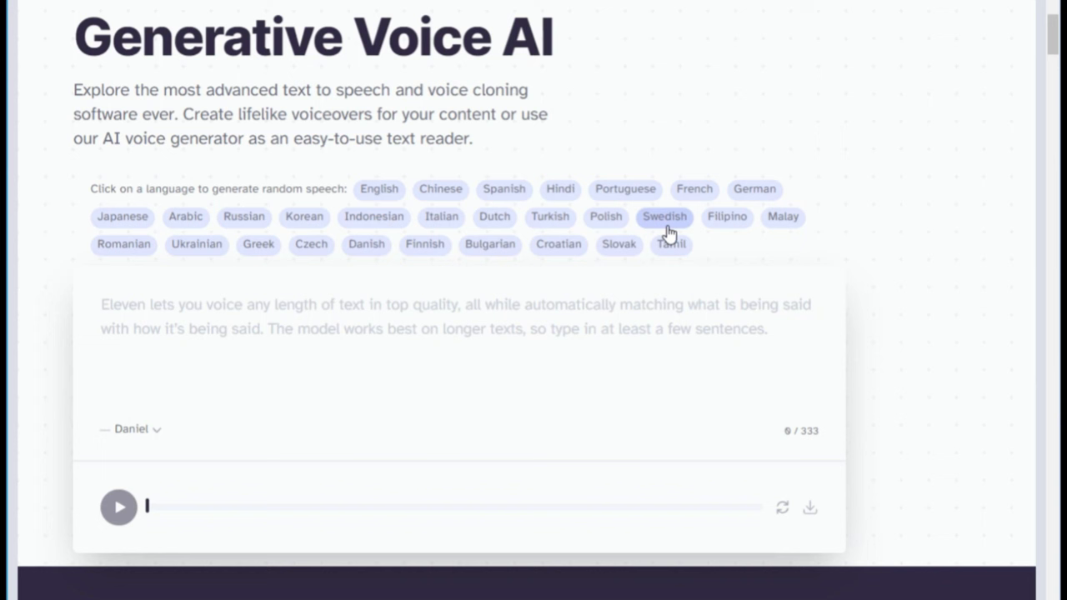
left_click(132, 429)
type("Hello guys my name is Charlotte and I am your AI assistant that will help you solve your problems regarding talking avatar generation for free.")
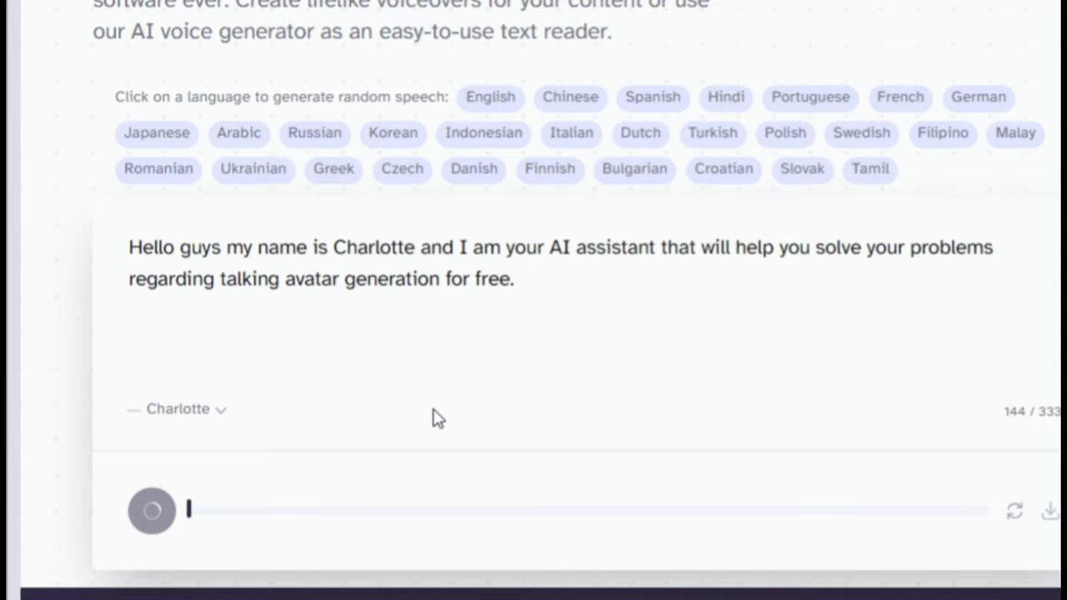
- Generate and play the Charlotte-voice introduction audio, then pause playback
left_click(152, 510)
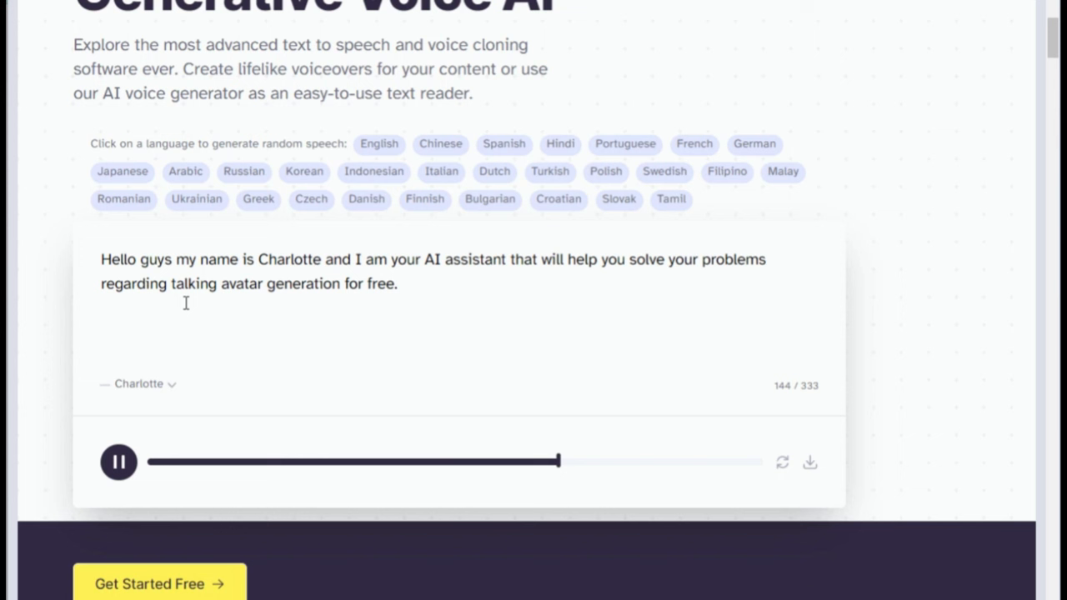
left_click(118, 461)
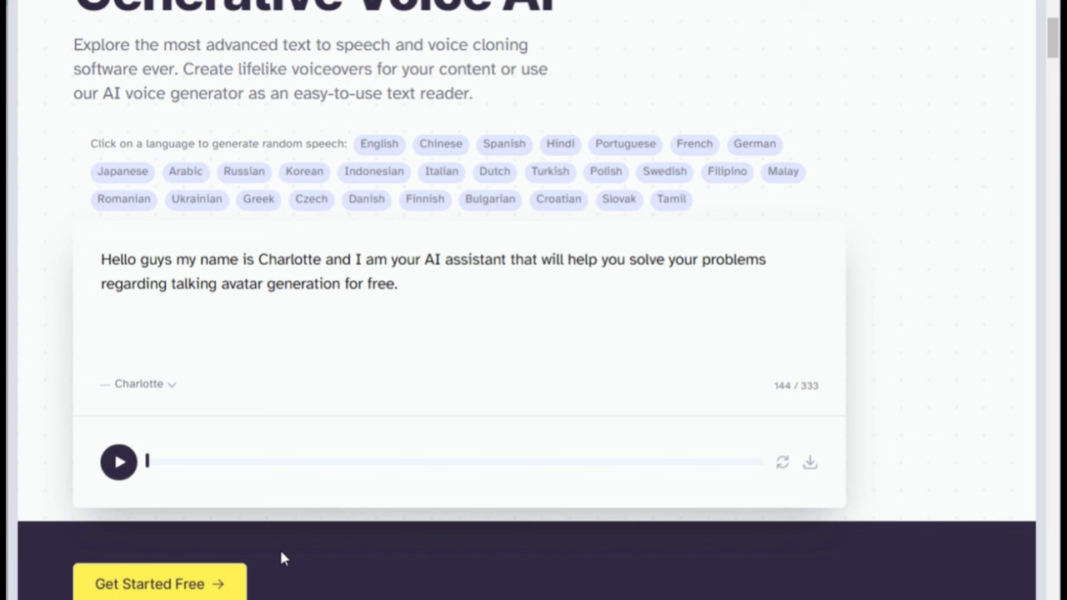
mouse_move(810, 462)
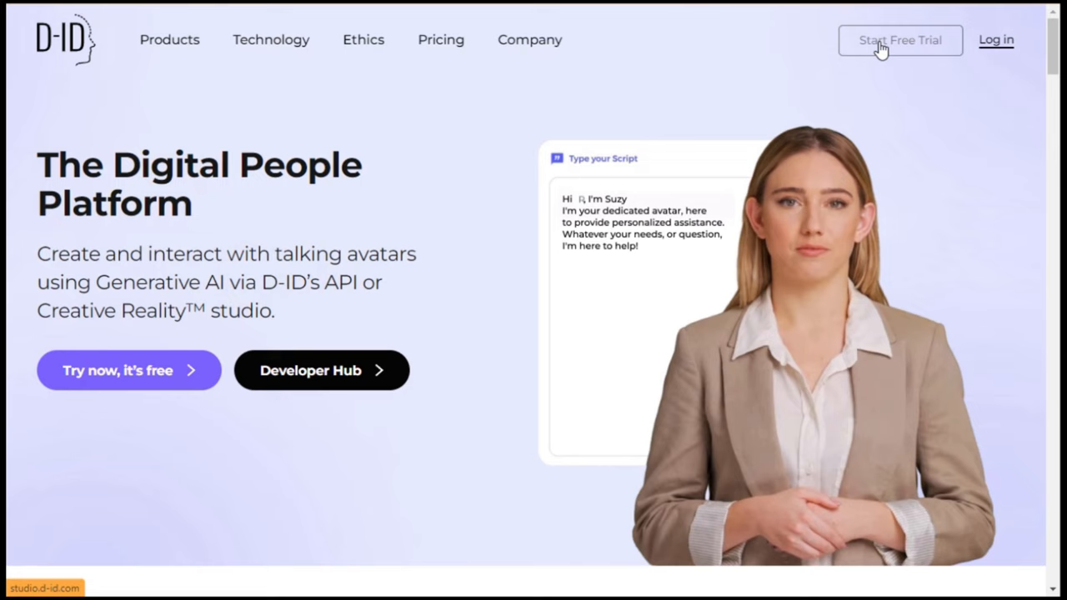
- Start a D-ID free trial to enter Creative Reality Studio
left_click(899, 40)
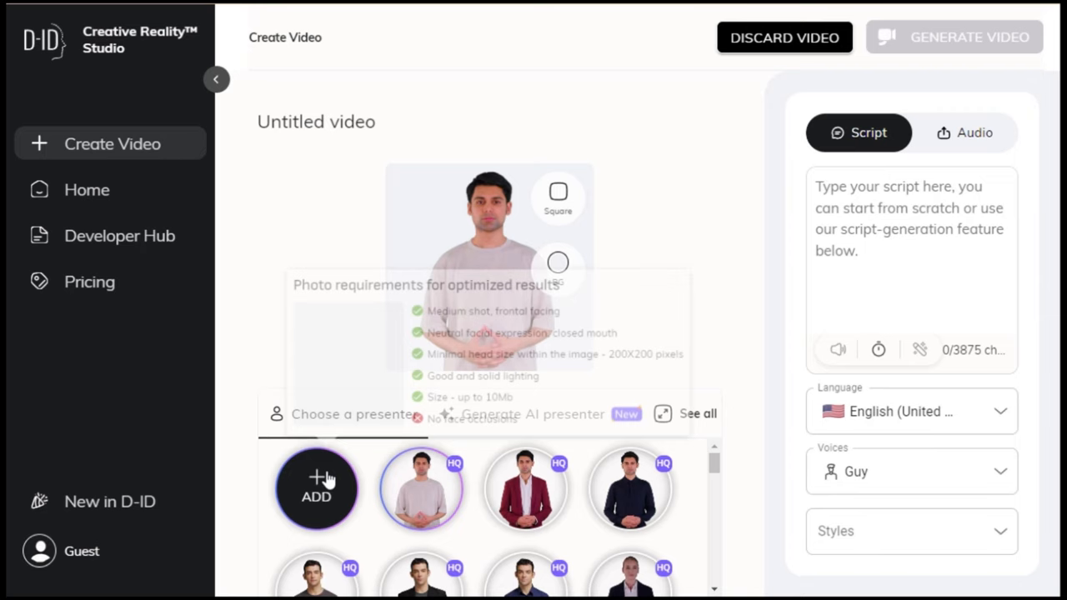
- Upload the blonde presenter photo and 11-second voice audio, then generate the video
left_click(316, 487)
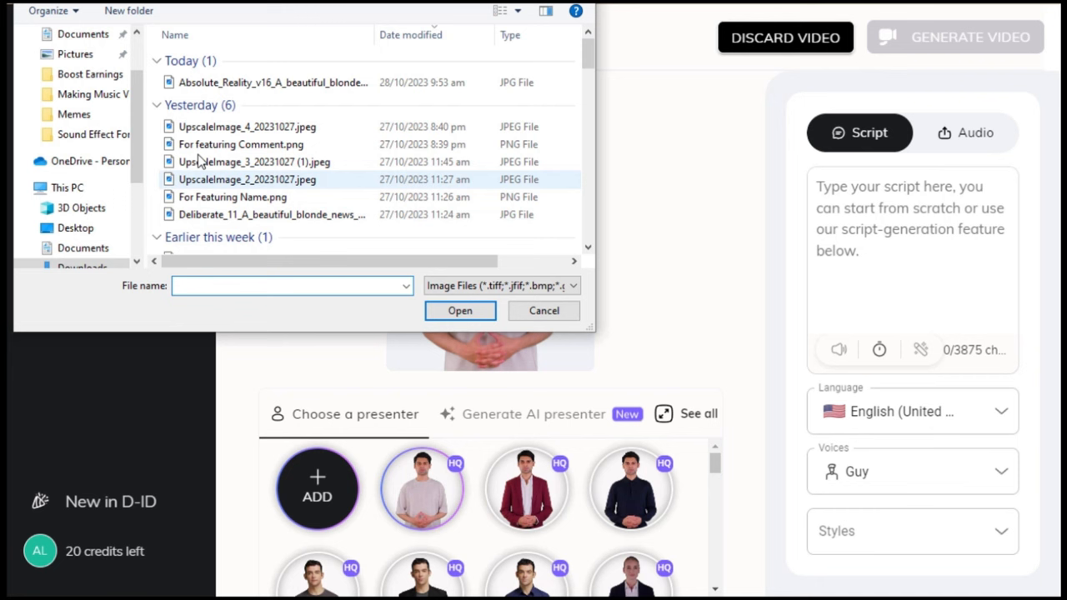
left_click(459, 310)
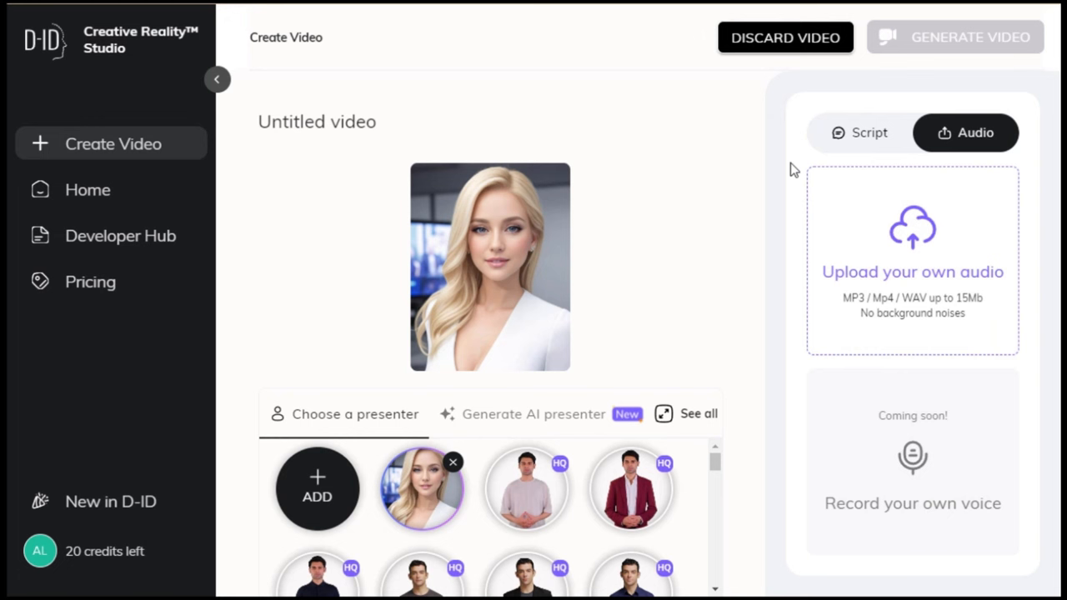
left_click(912, 234)
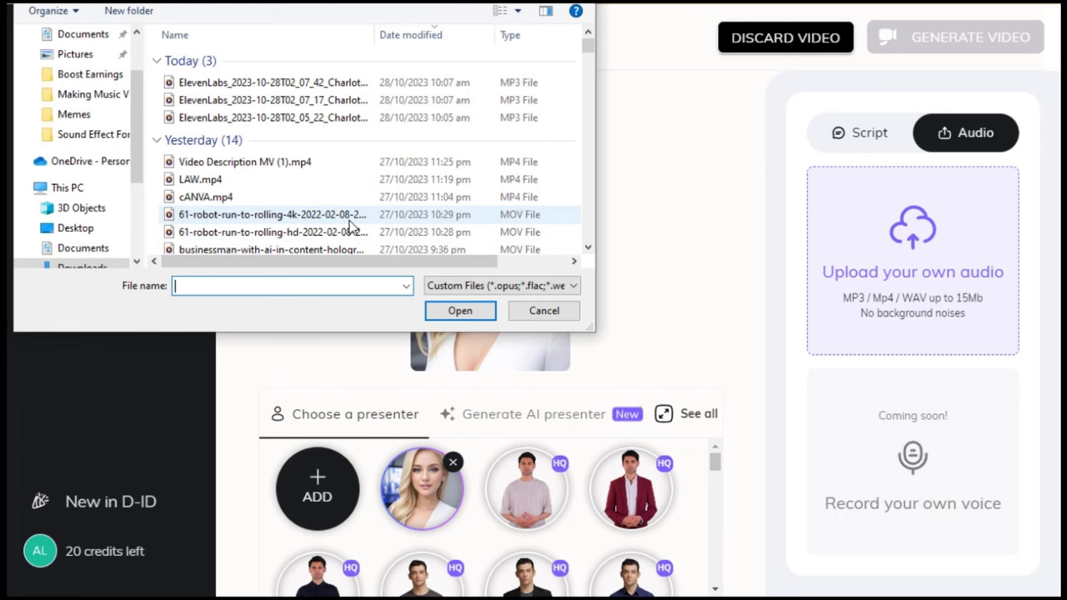
left_click(459, 310)
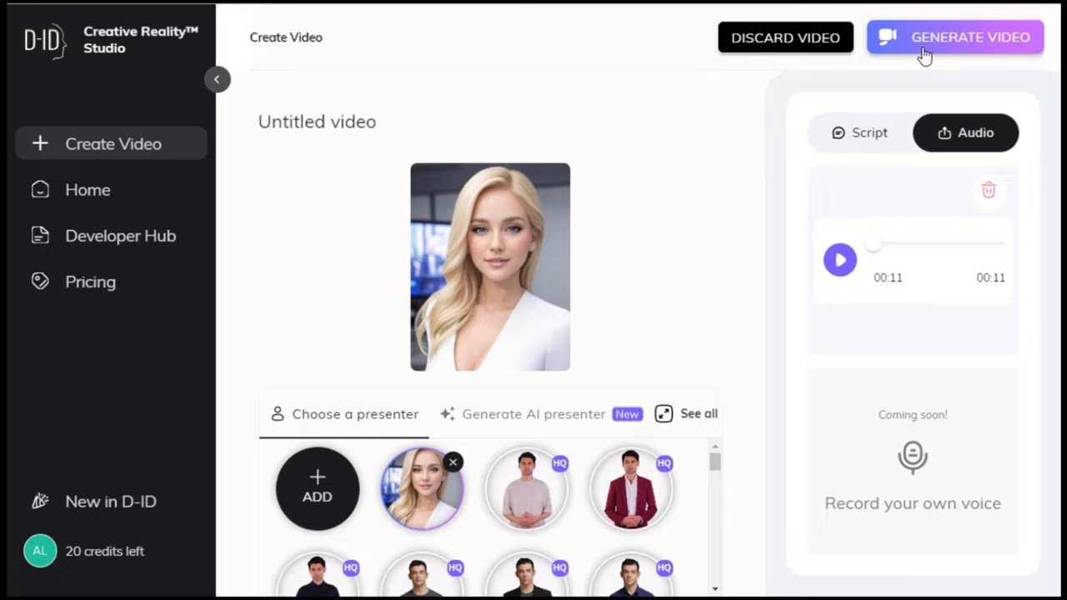
left_click(954, 37)
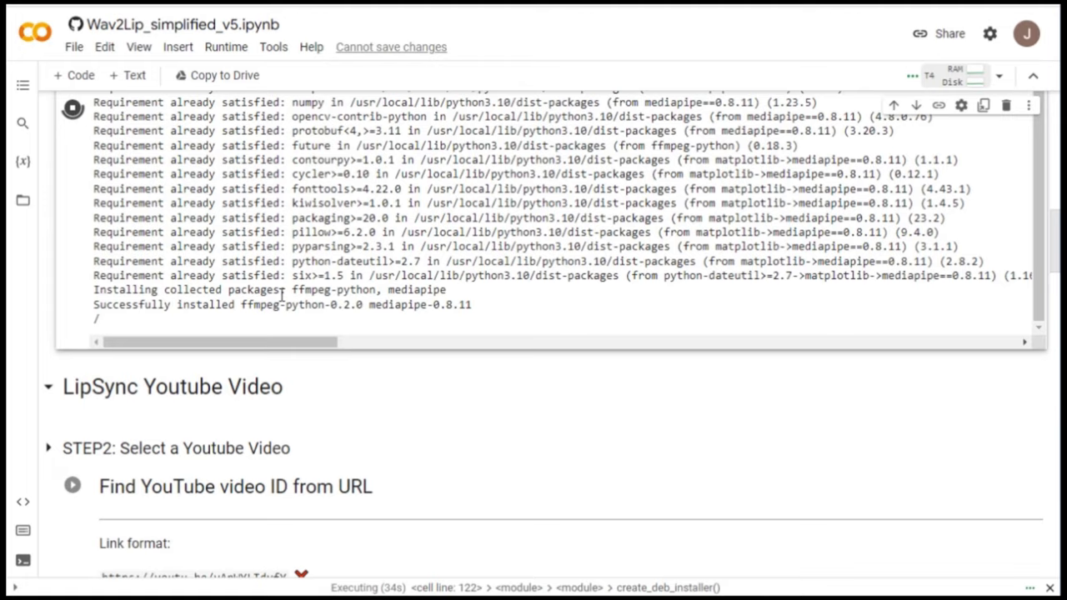
- Run the Upload-method cell and upload the 10-second D-ID presenter video
scroll("down", 3)
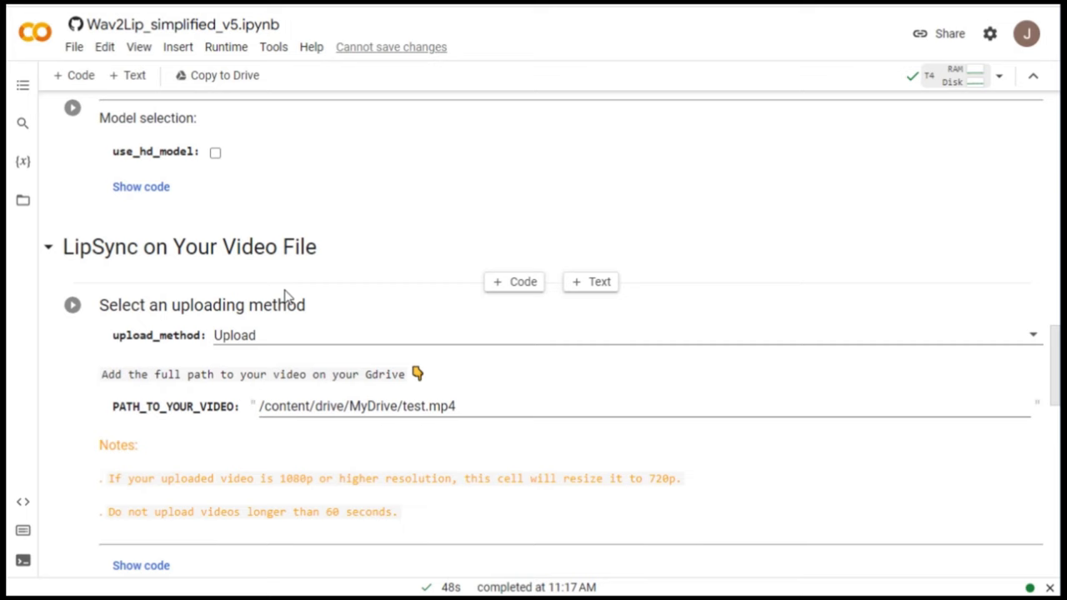
scroll("down", 3)
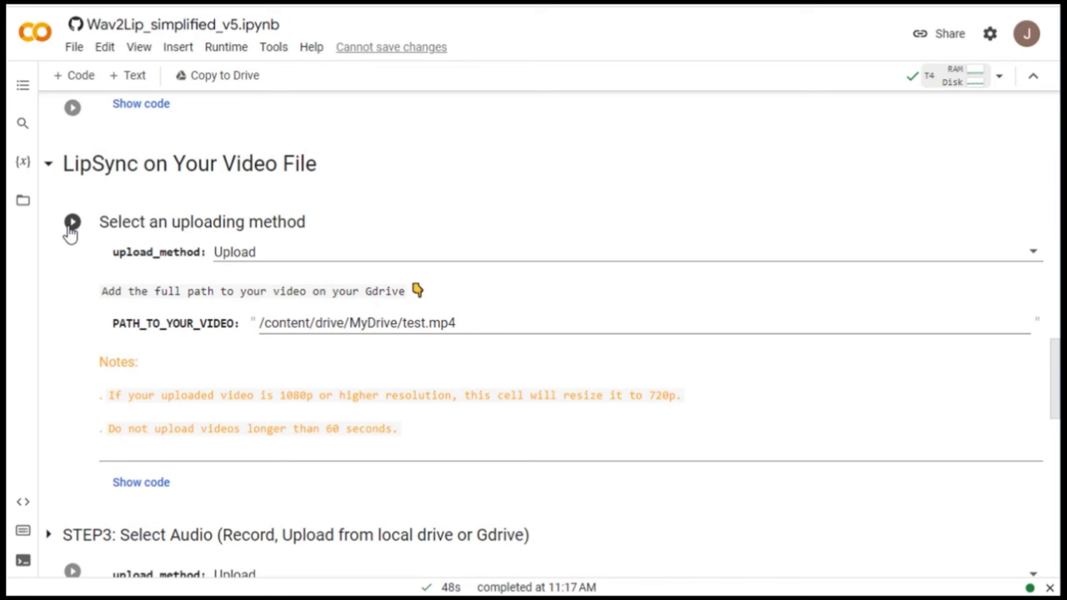
left_click(72, 222)
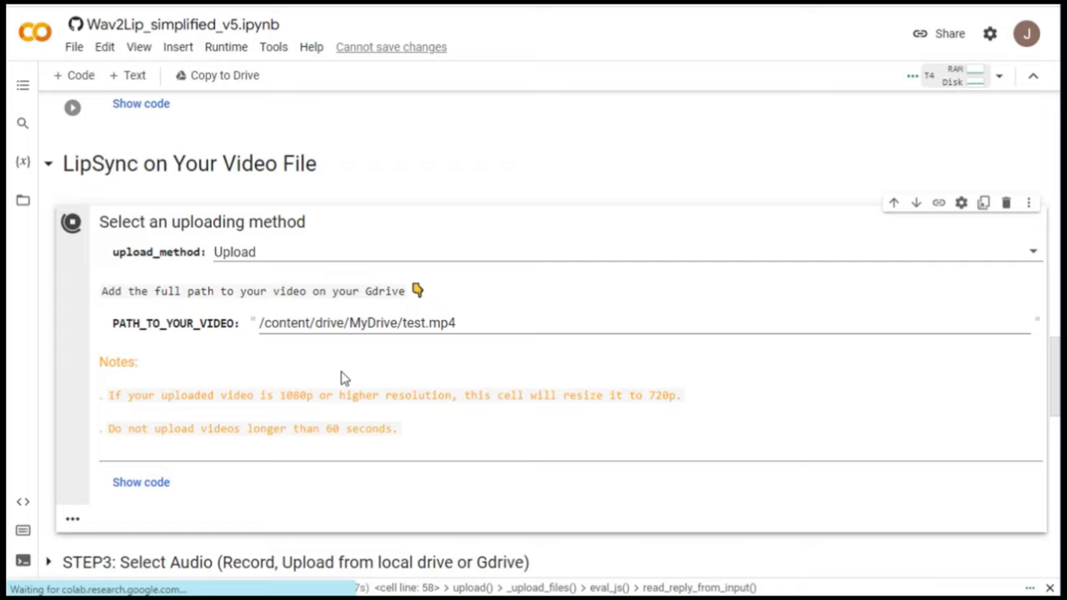
left_click(131, 368)
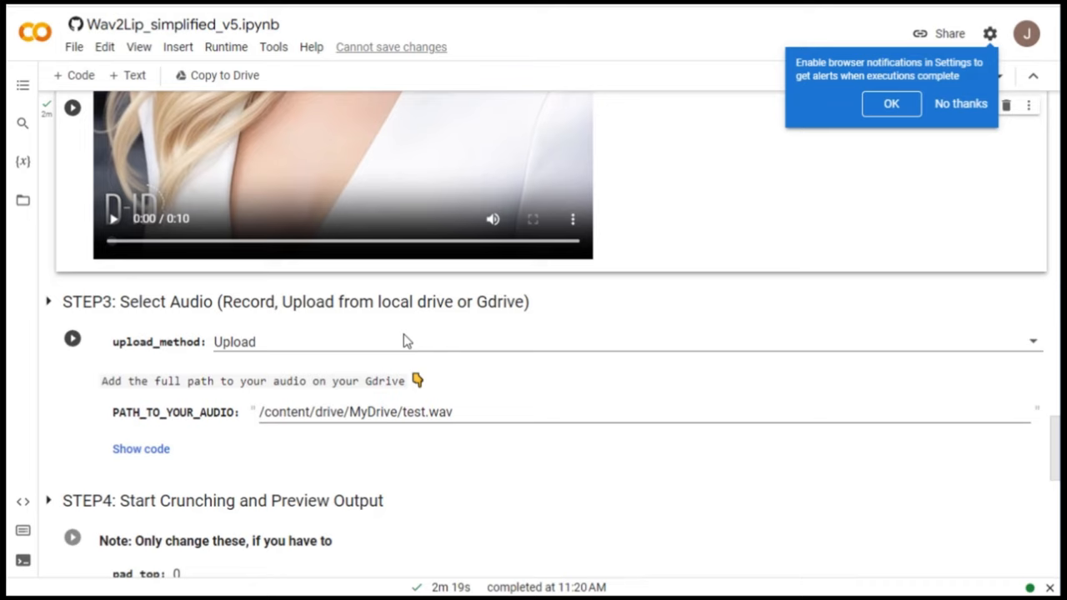
- Run the STEP3 audio cell and upload Audio2.mp3 as the speech track
scroll("down", 3)
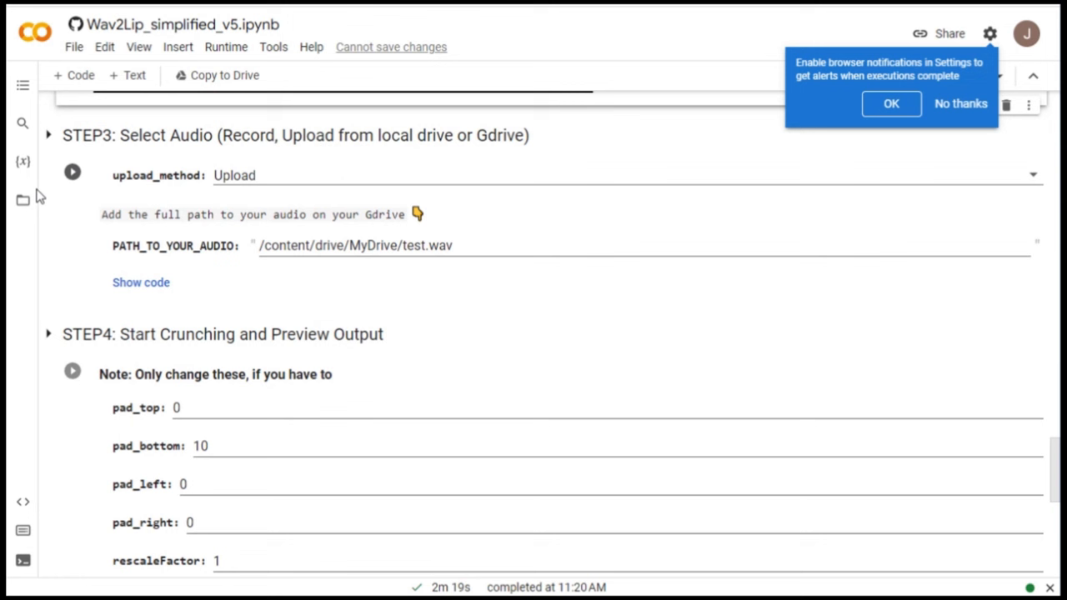
left_click(72, 172)
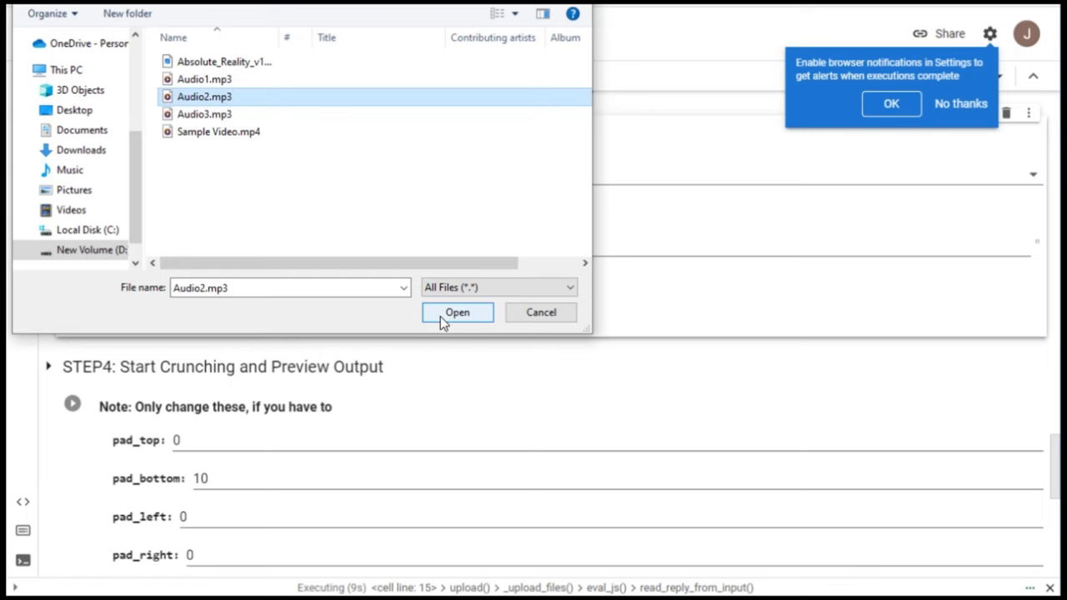
left_click(456, 312)
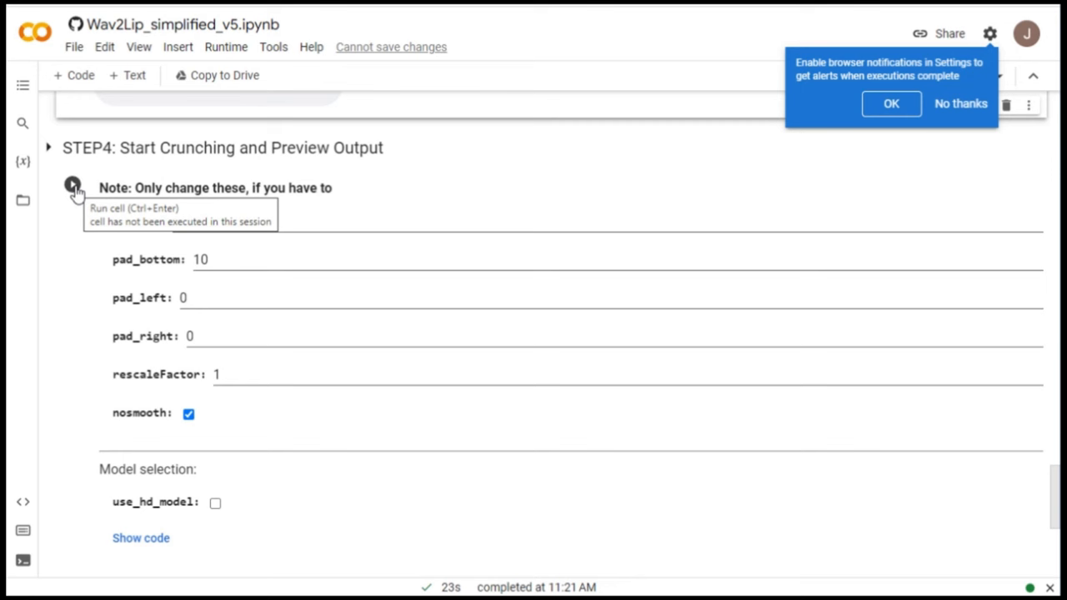
- Run STEP4, download the 4-second lip-synced video as download.mp4, and rerun the audio upload
left_click(73, 184)
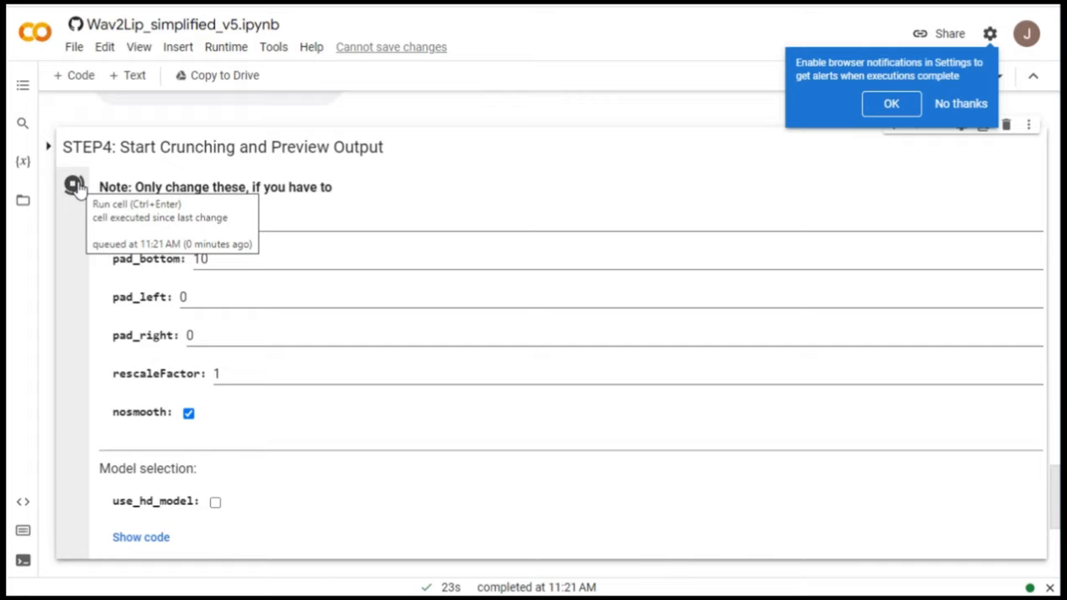
left_click(72, 183)
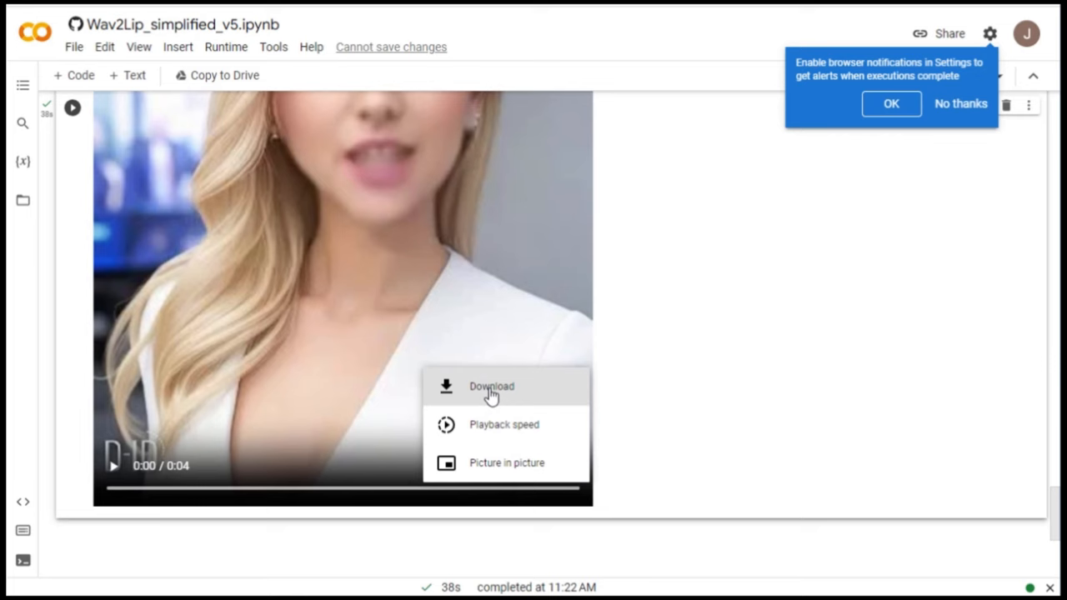
left_click(491, 386)
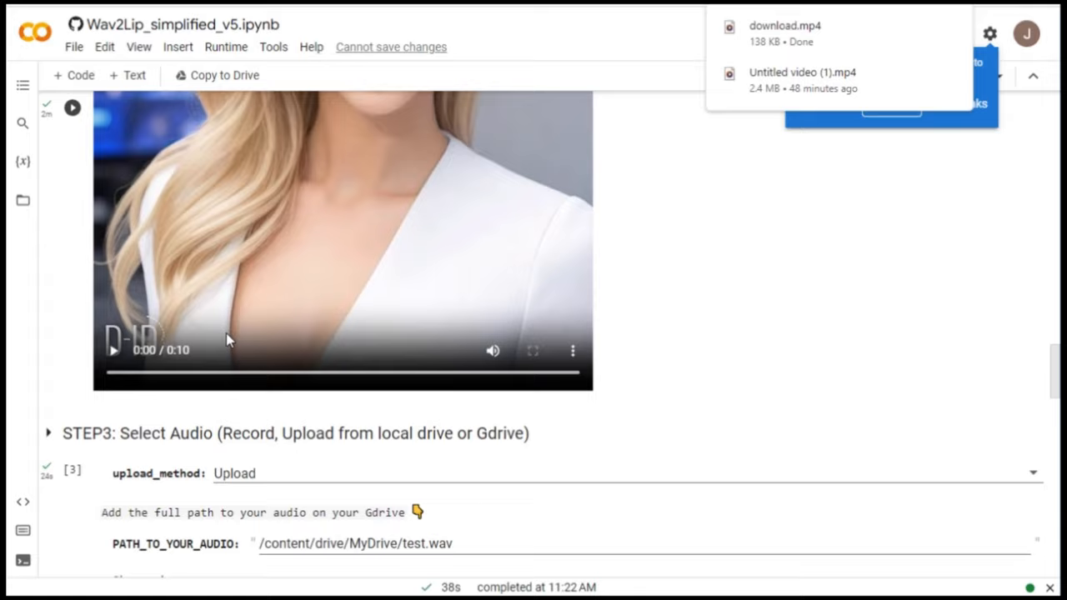
left_click(132, 411)
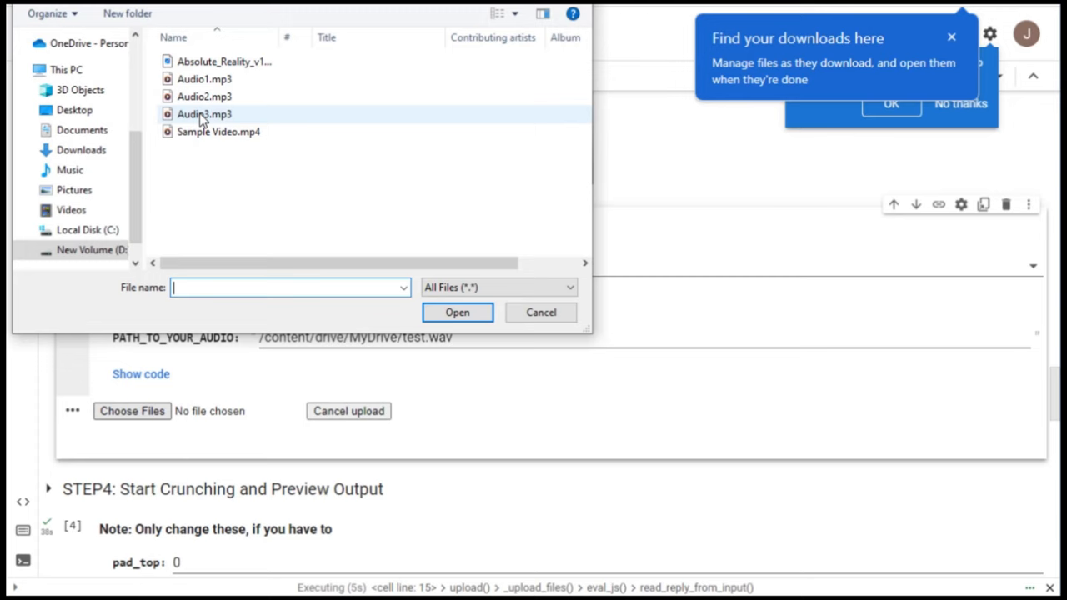
- Select Audio3.mp3 as the replacement voice clip for the STEP3 audio cell
left_click(541, 311)
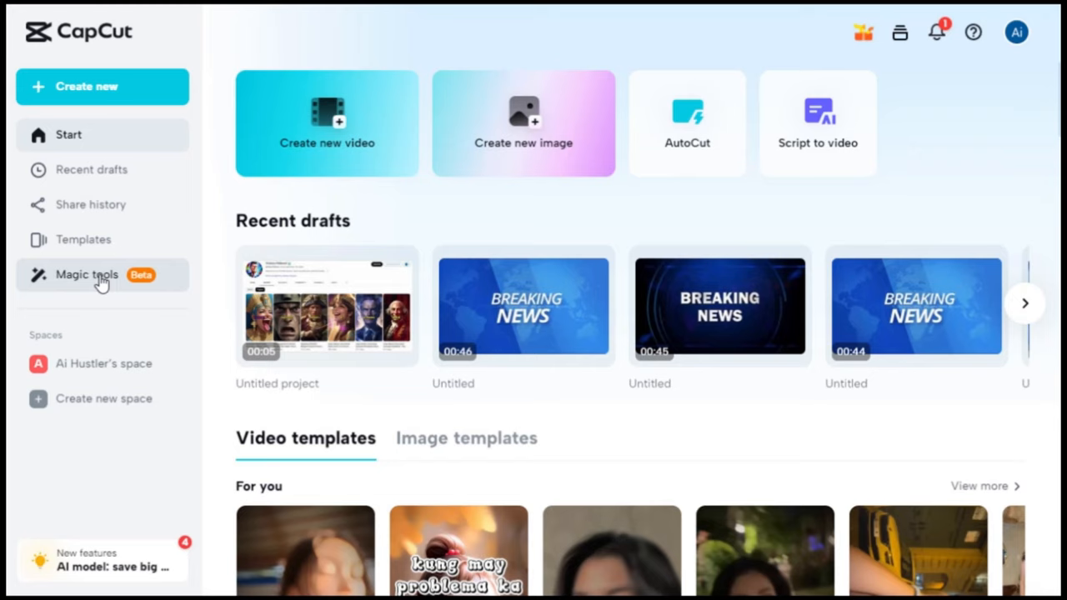
- Load download.mp4 into CapCut's Video upscaler from Magic tools, keeping 2x resolution
left_click(86, 274)
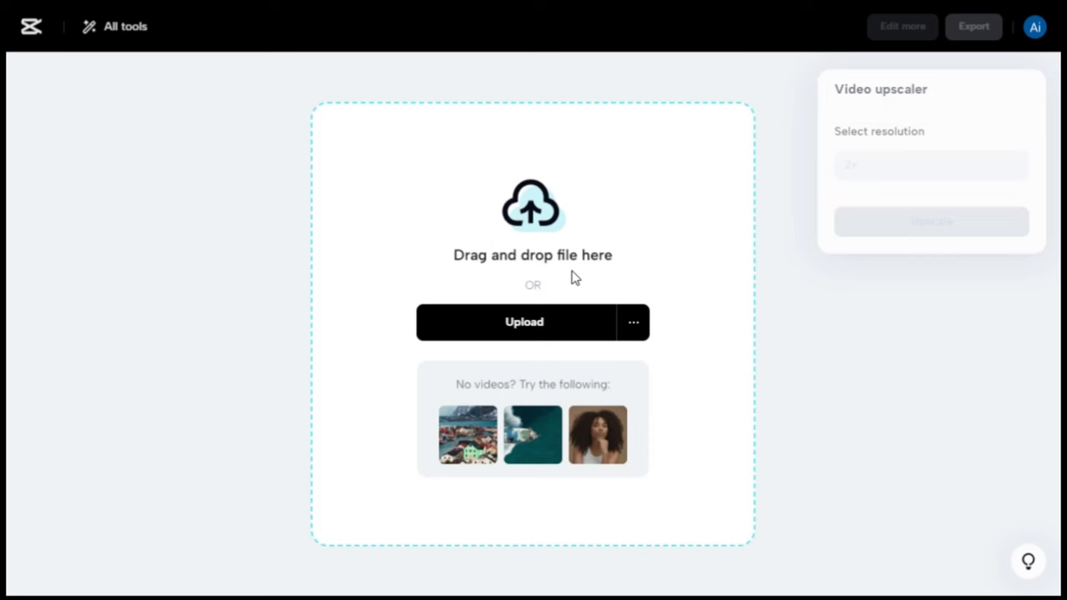
left_click(523, 322)
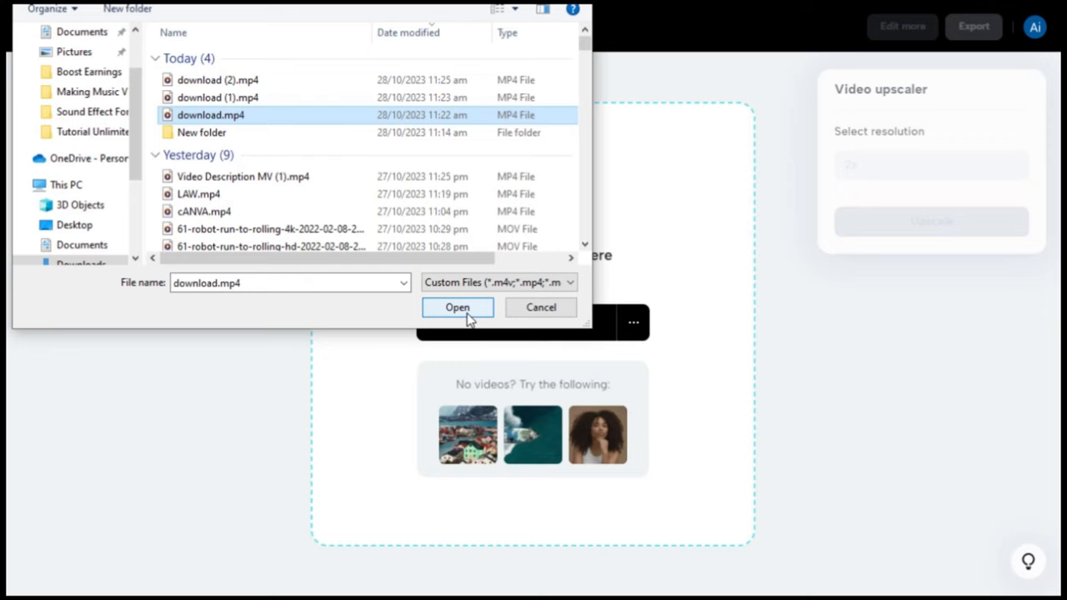
left_click(456, 307)
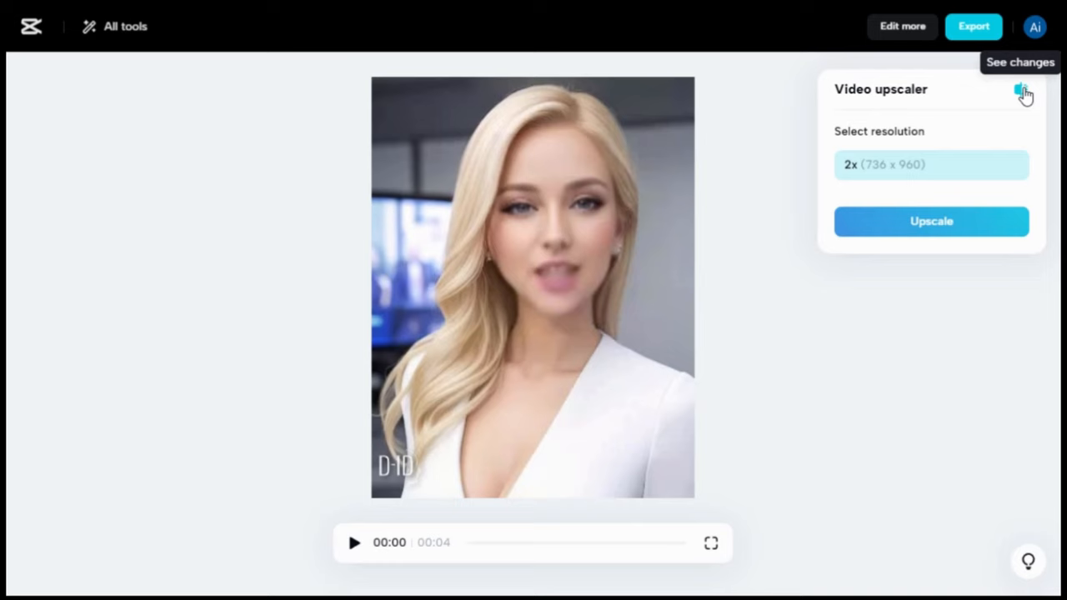